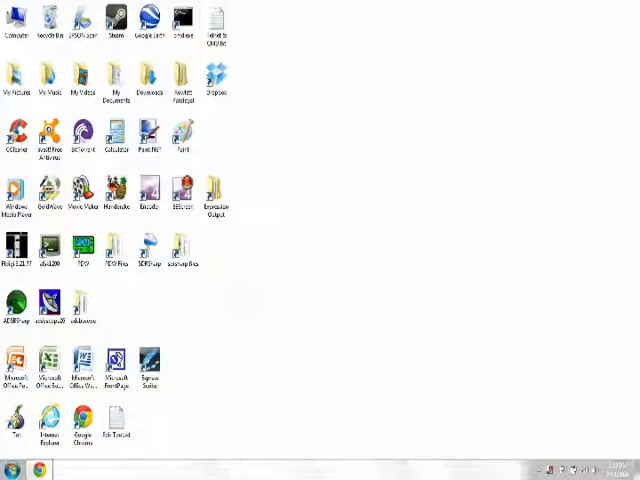
mouse_move(136, 312)
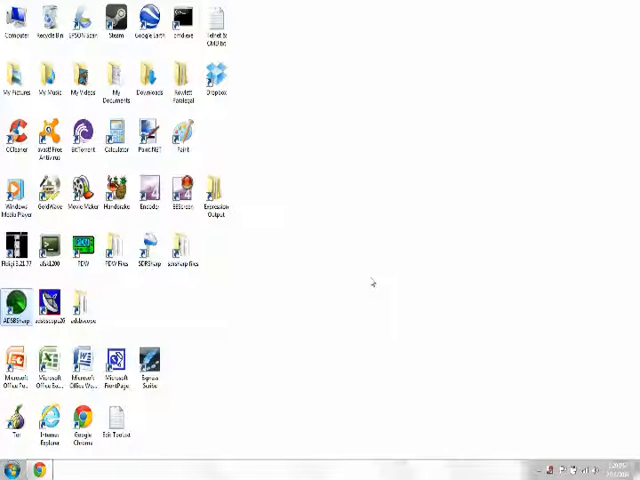
Step: Launch the ADSB# decoder and start receiving aircraft signals from the dongle
double_click(16, 300)
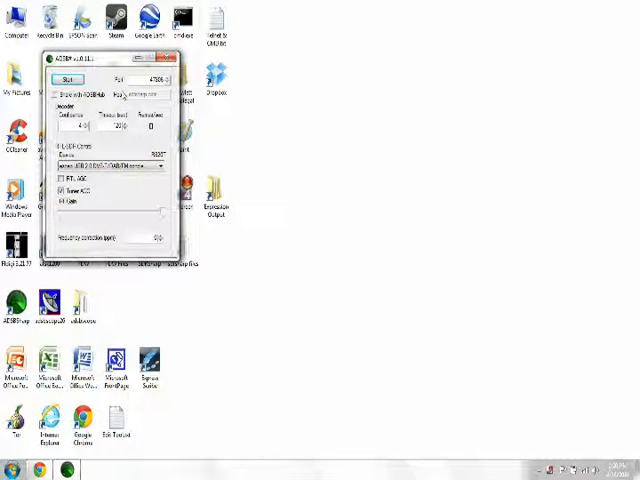
click(66, 80)
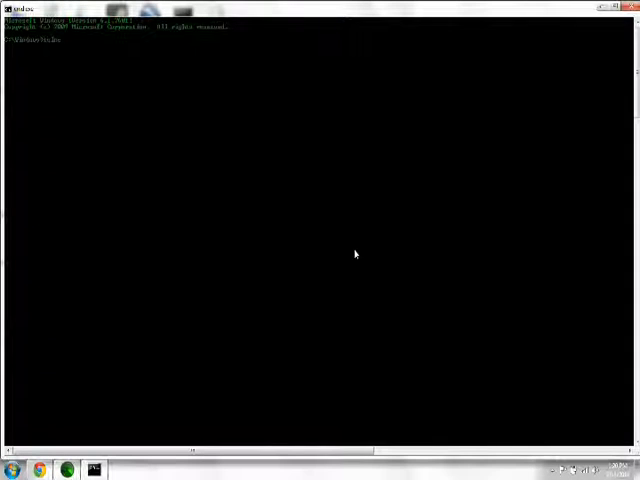
Step: Paste and run the prepared command, then return to the desktop with ADSB# running
right_click(284, 160)
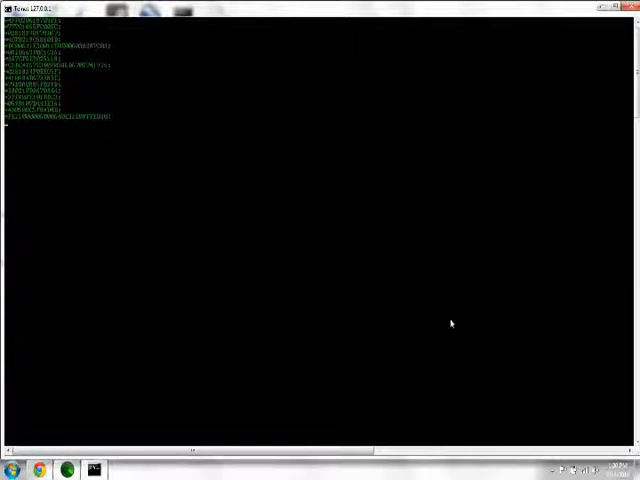
key(Return)
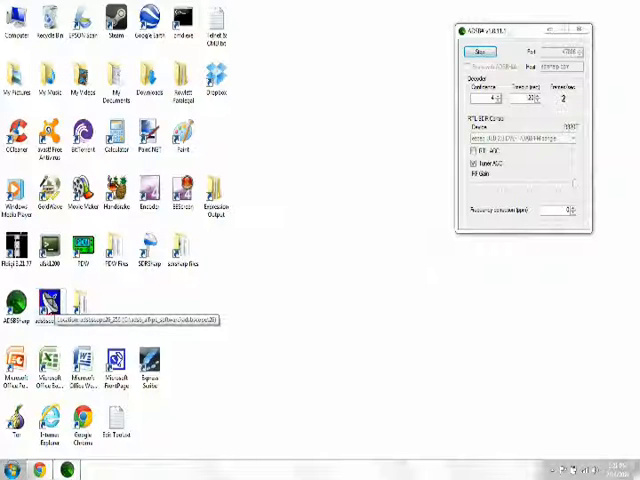
double_click(50, 300)
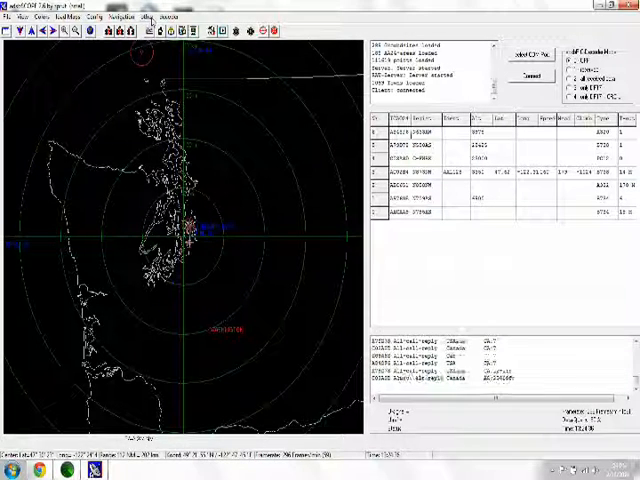
click(156, 16)
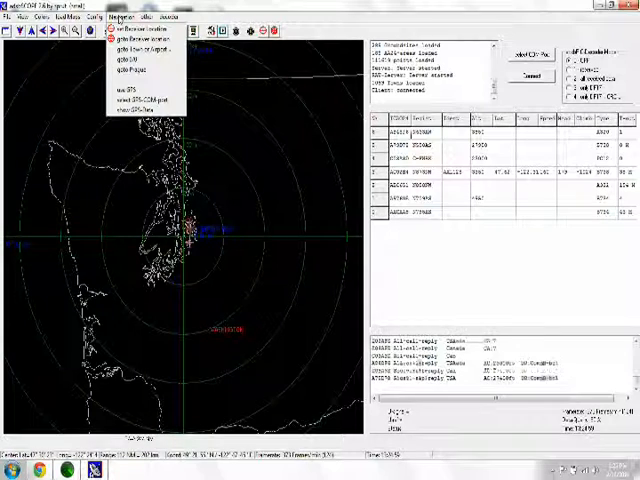
click(92, 16)
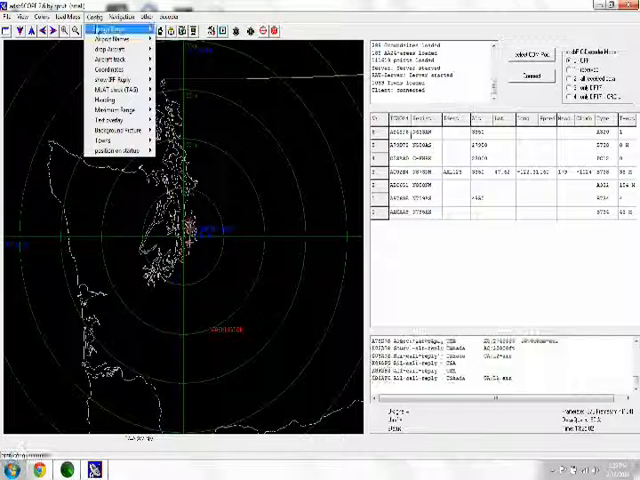